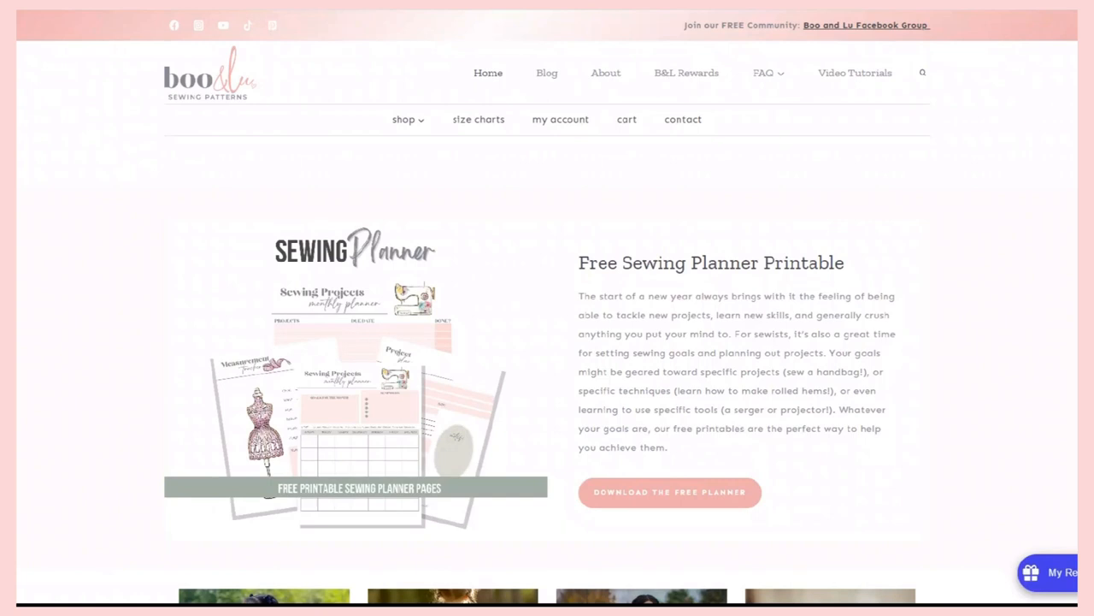
mouse_move(1064, 375)
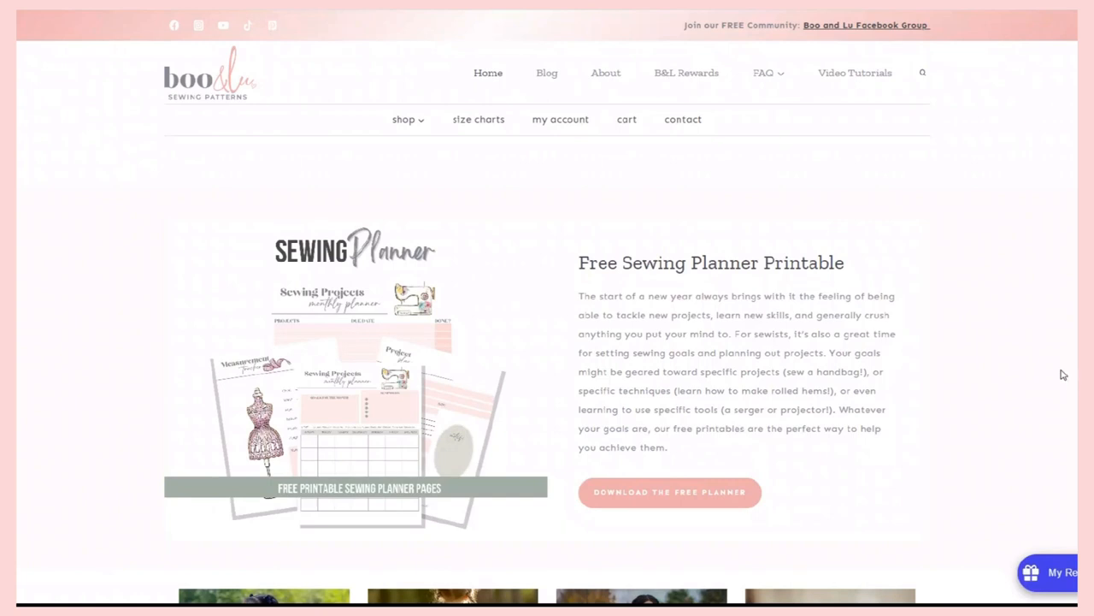
mouse_move(889, 234)
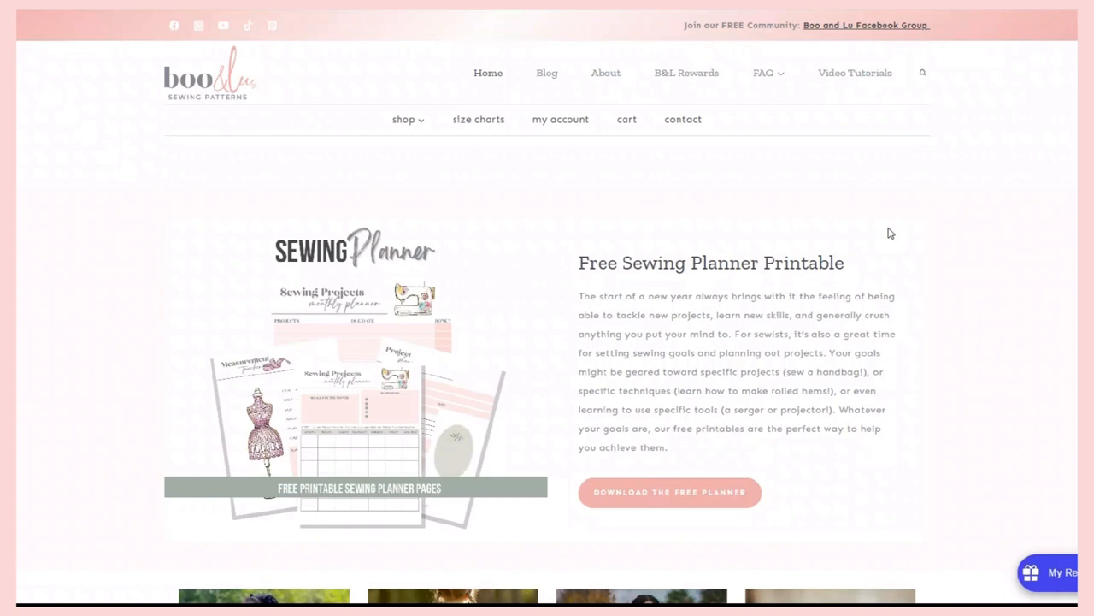
mouse_move(577, 164)
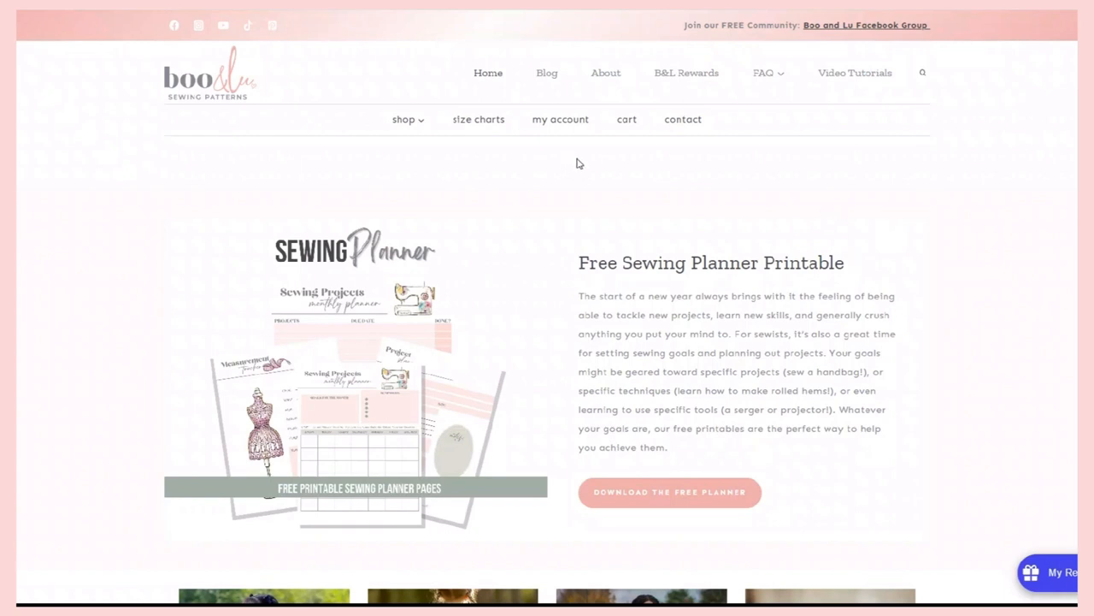
mouse_move(547, 72)
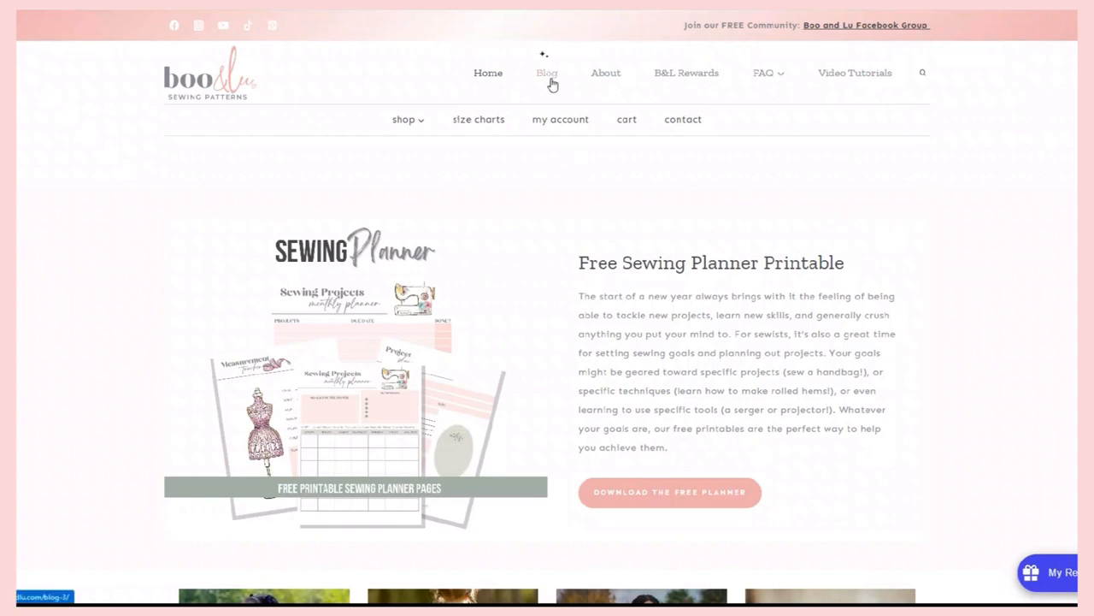
mouse_move(547, 80)
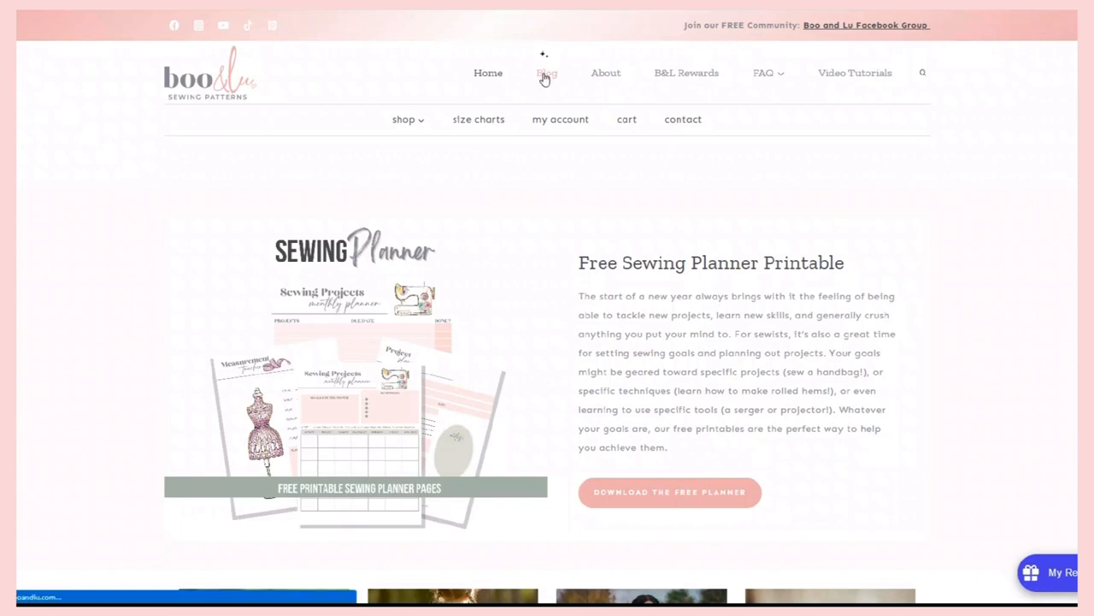
Scroll the blog page down to the Ultimate Guide to Projectors for Sewing feature
scroll(down, 3)
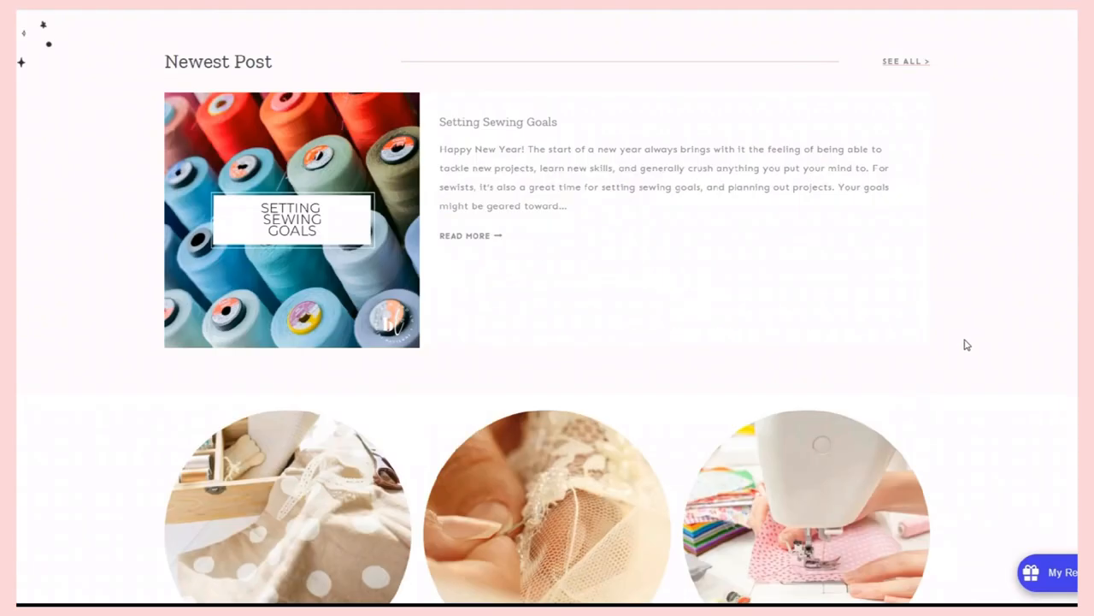
scroll(down, 3)
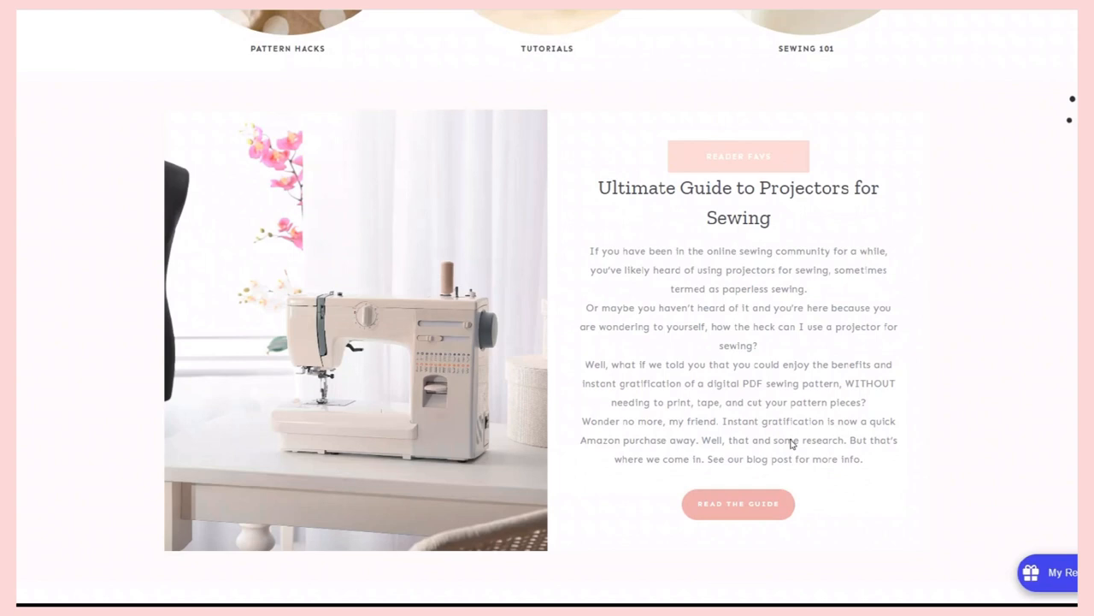
mouse_move(923, 385)
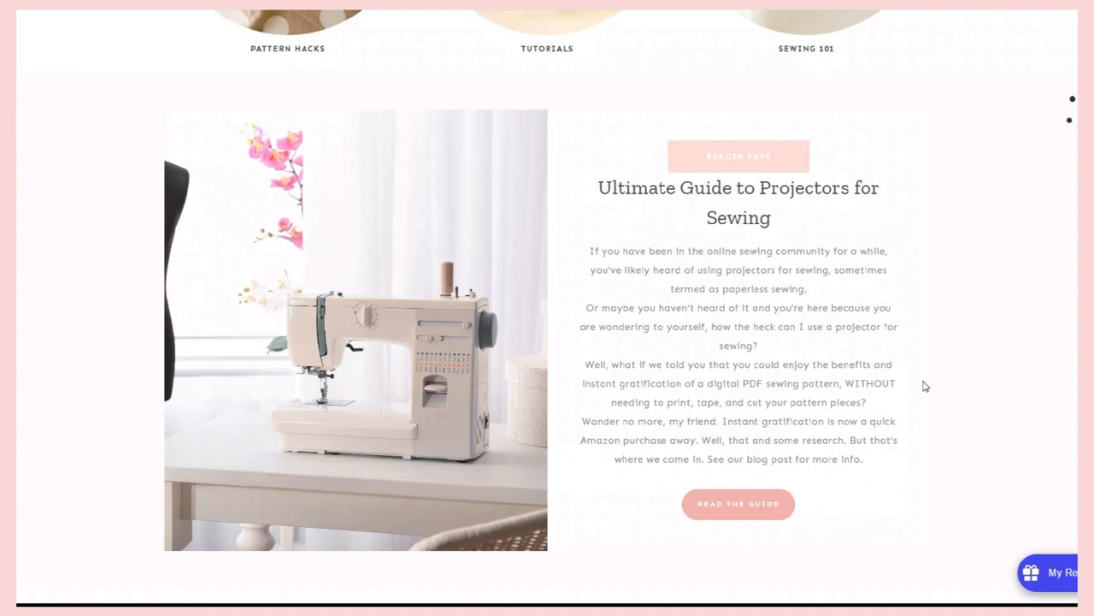
mouse_move(716, 434)
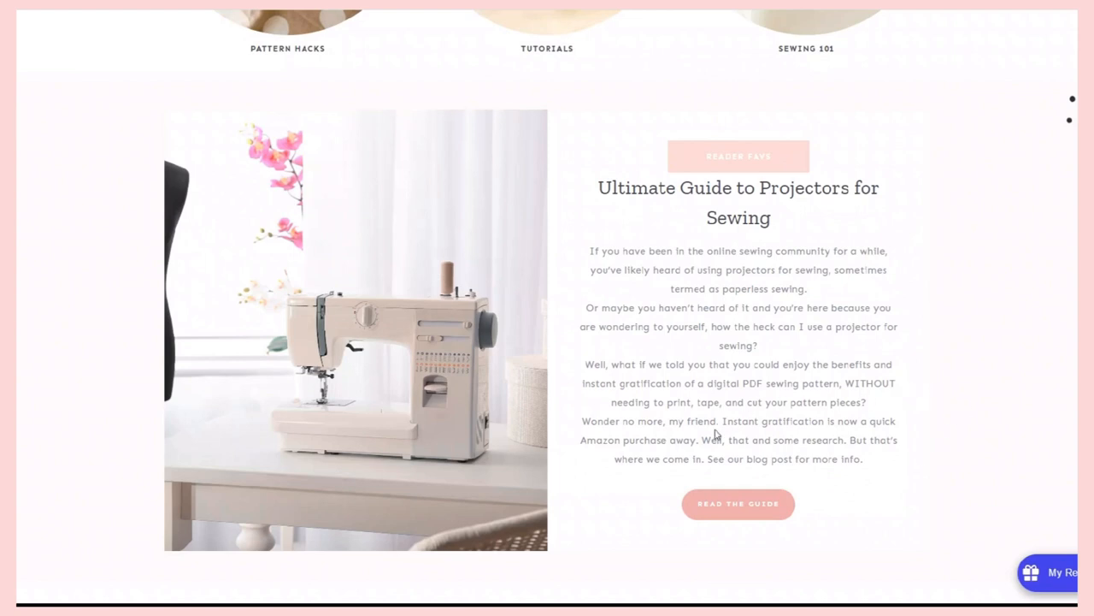
mouse_move(668, 506)
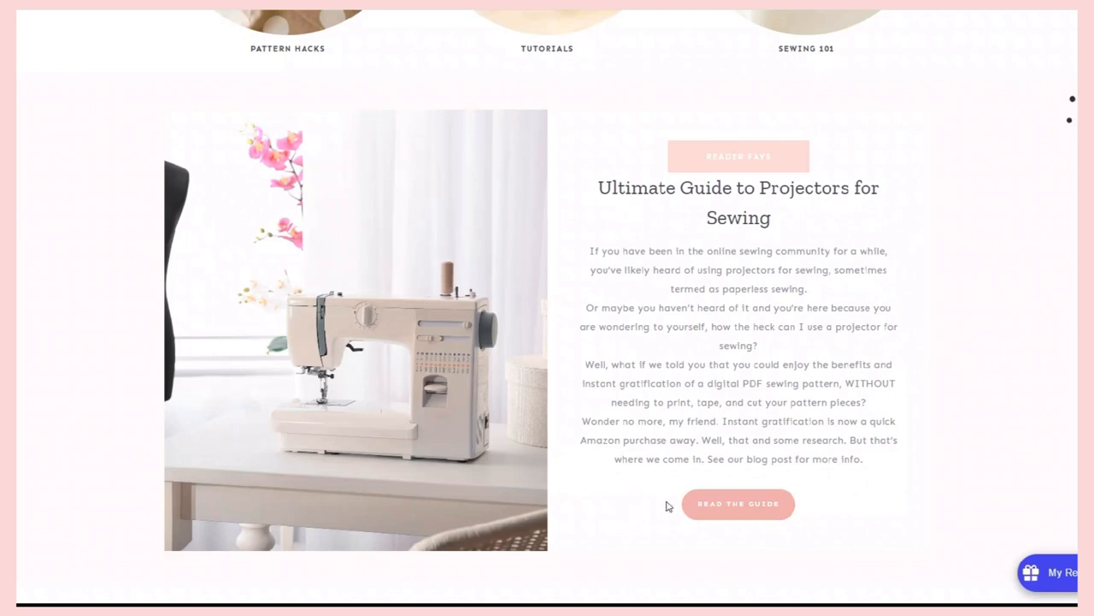
mouse_move(930, 514)
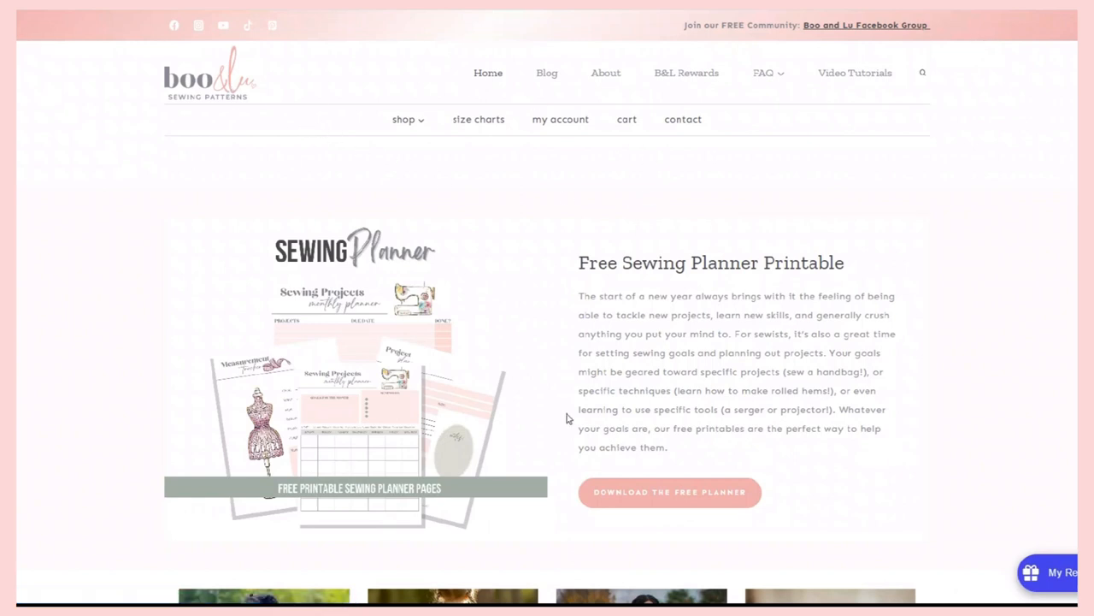
mouse_move(704, 225)
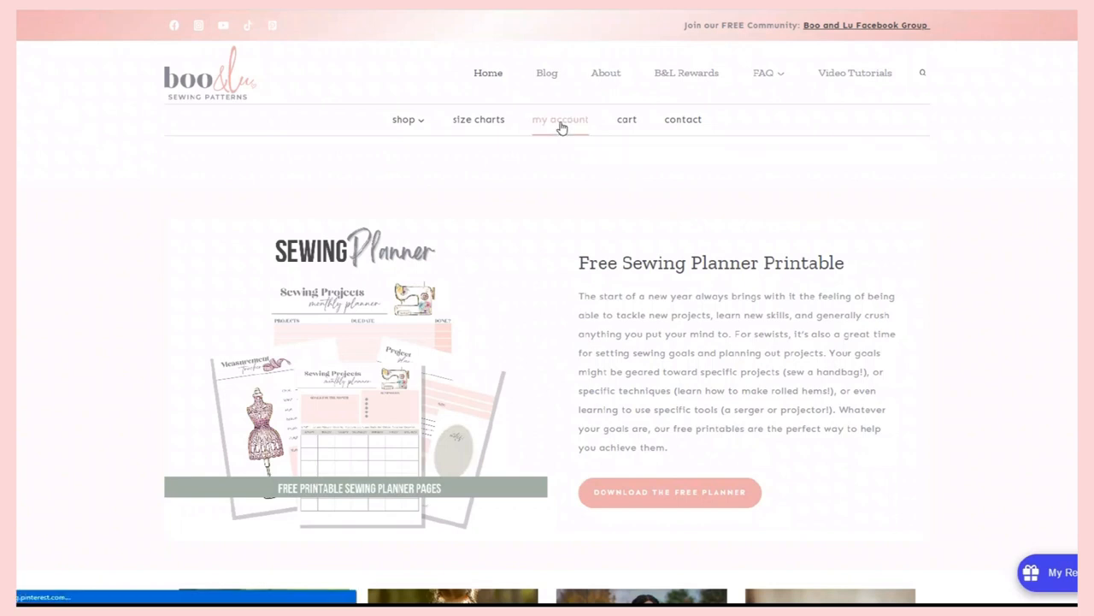
Open 'my account' to show orders, downloads, addresses and account details
click(560, 119)
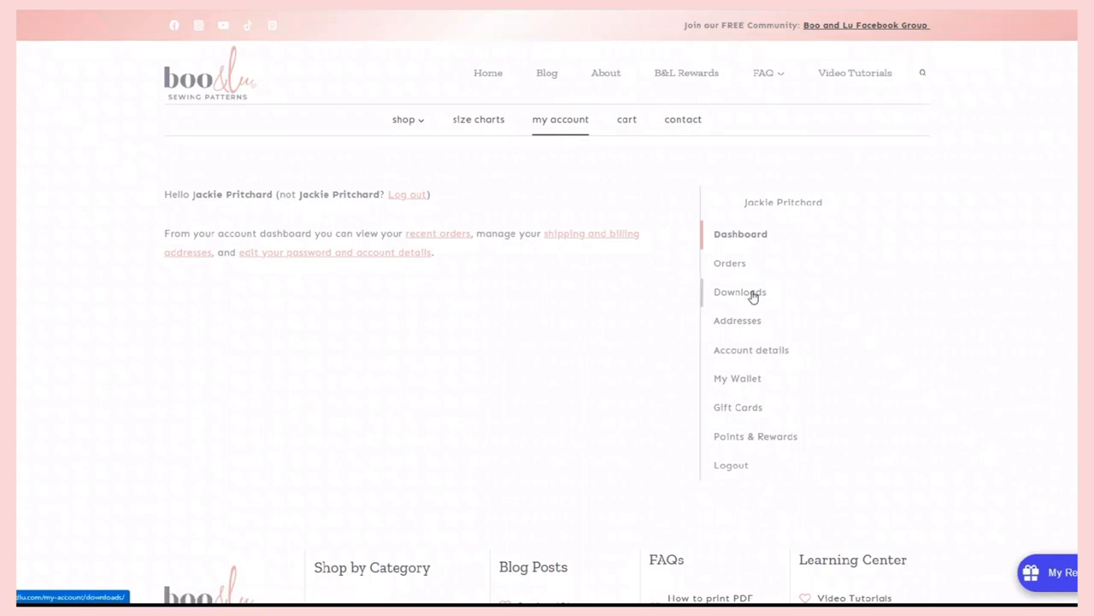
Download BL_TAMARACK_PROJECTOR_V1.PDF from the account's purchased downloads
click(739, 292)
text(tamarack)
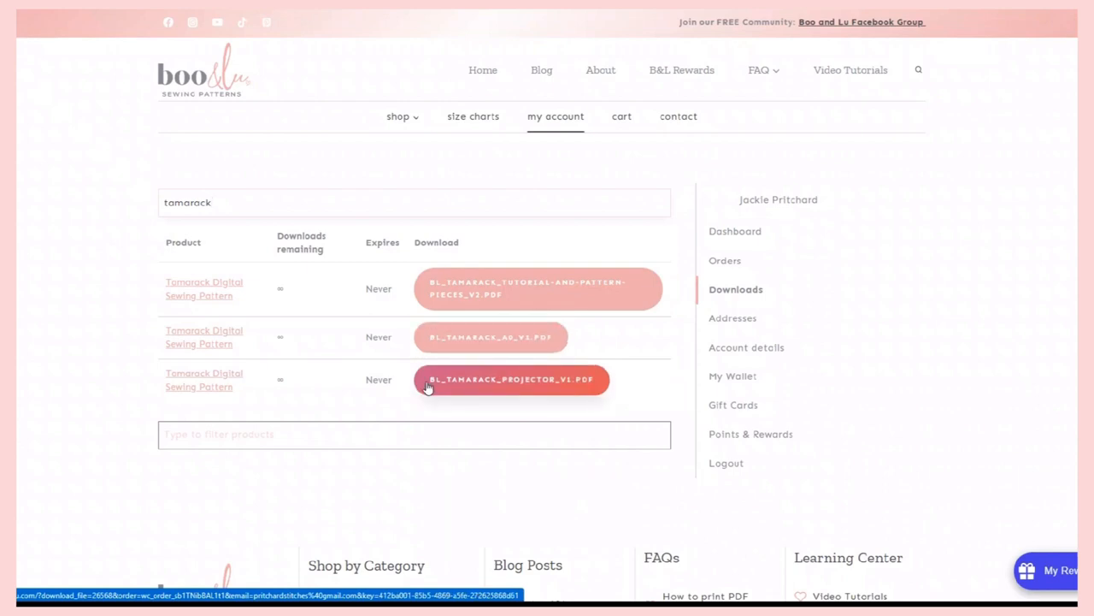
mouse_move(460, 384)
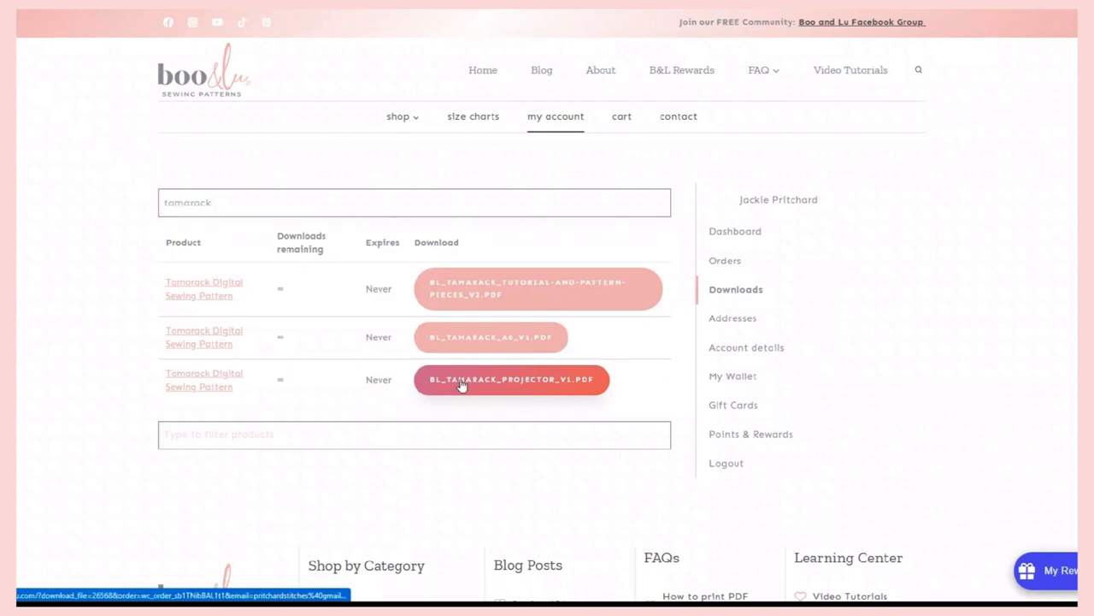
click(510, 379)
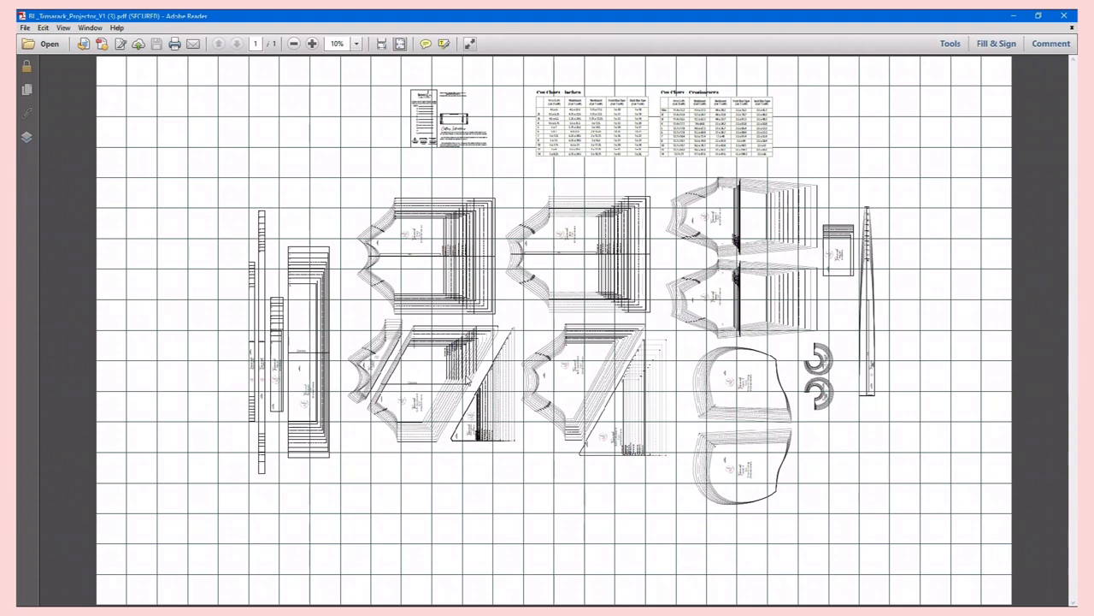
mouse_move(599, 361)
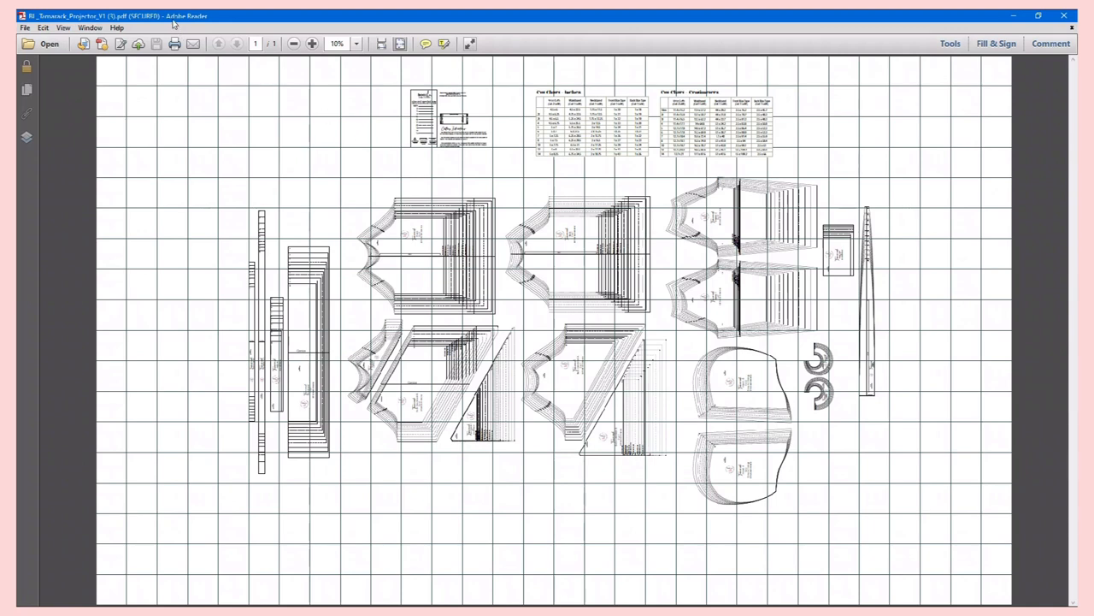
mouse_move(189, 34)
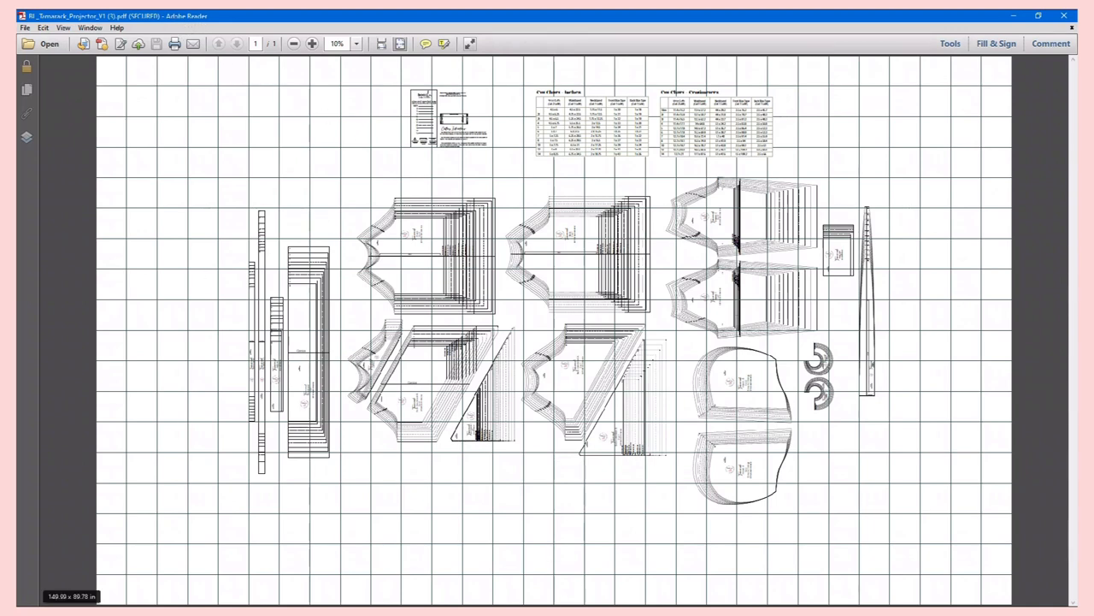
mouse_move(442, 288)
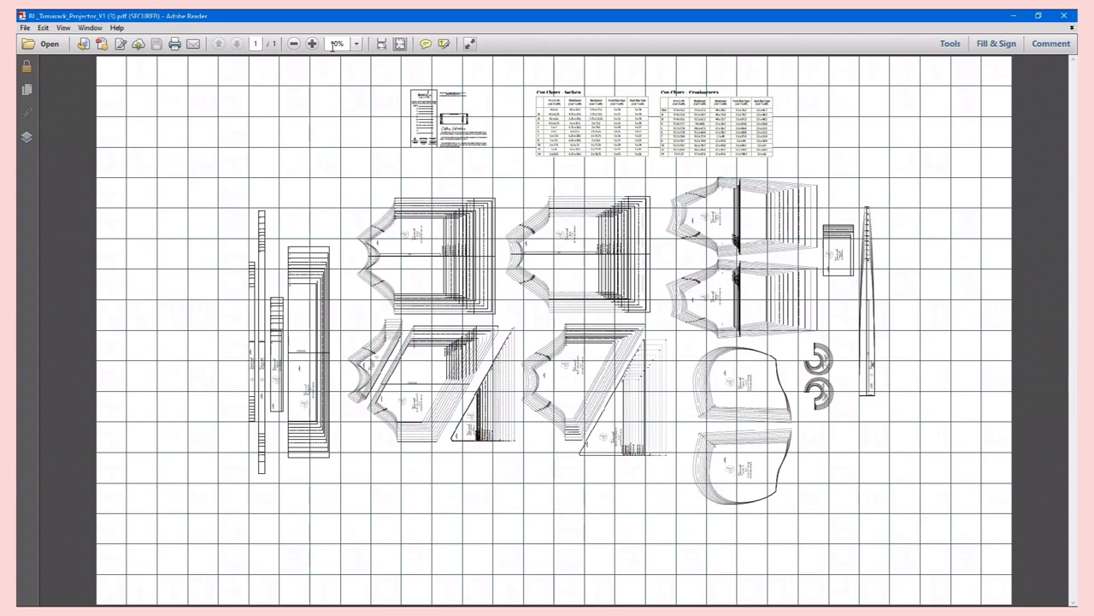
mouse_move(336, 62)
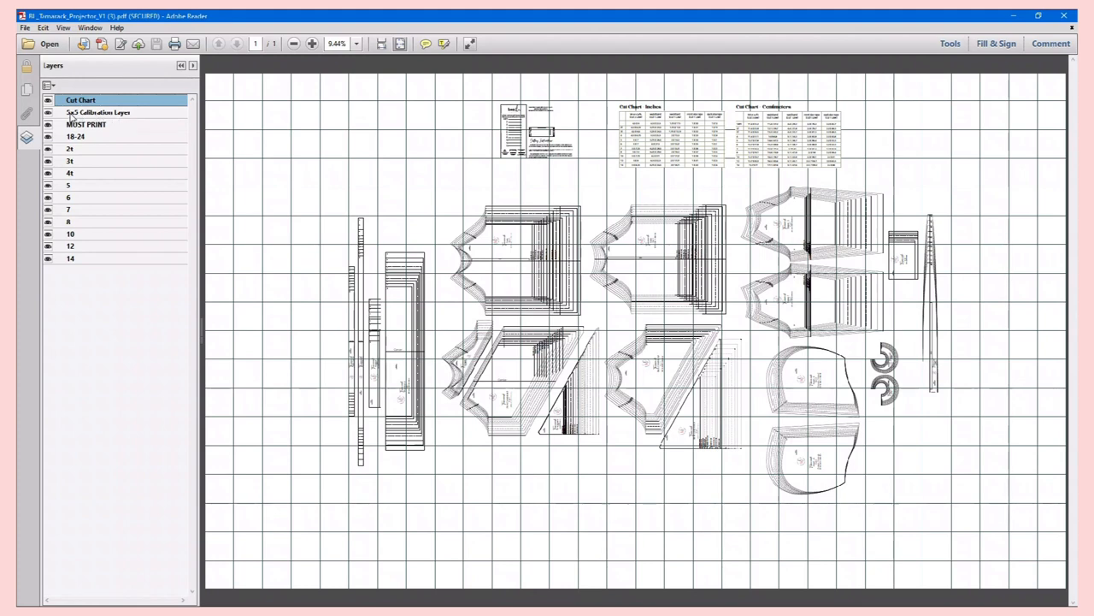
mouse_move(284, 119)
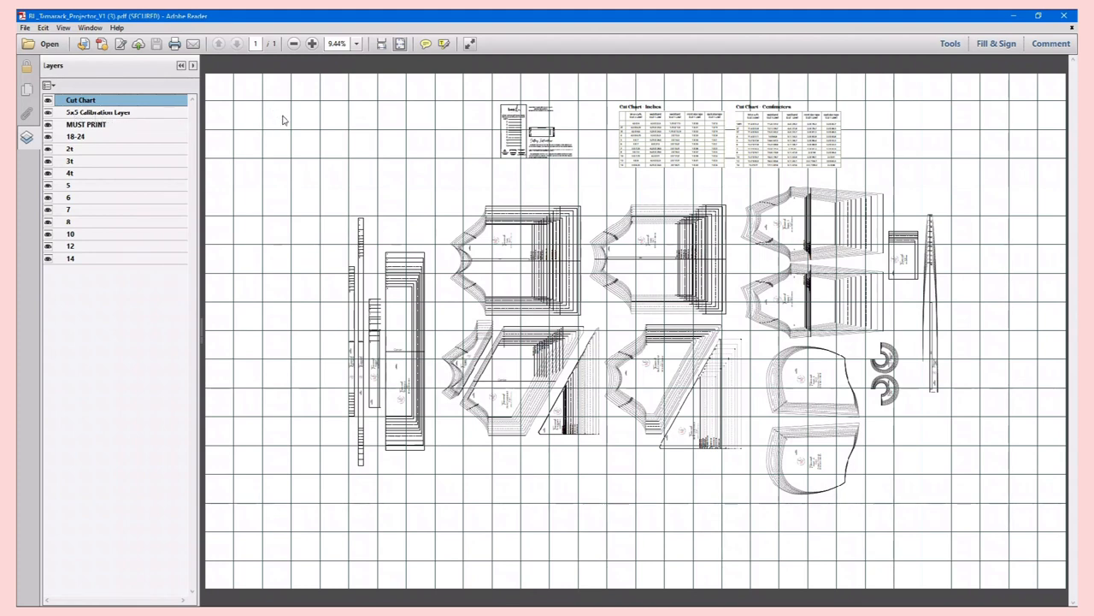
mouse_move(360, 147)
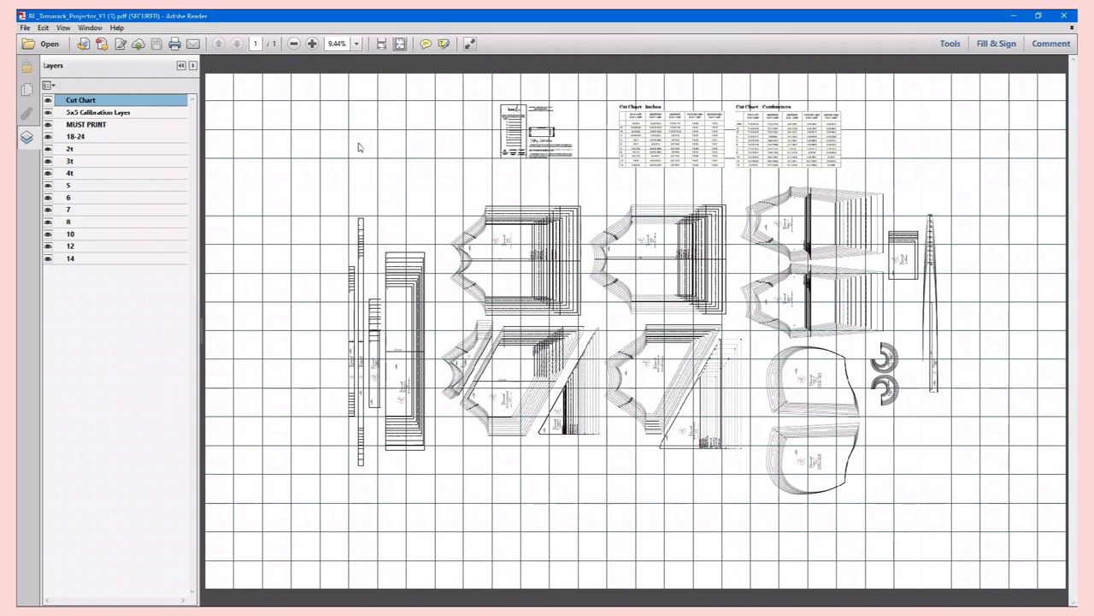
mouse_move(313, 173)
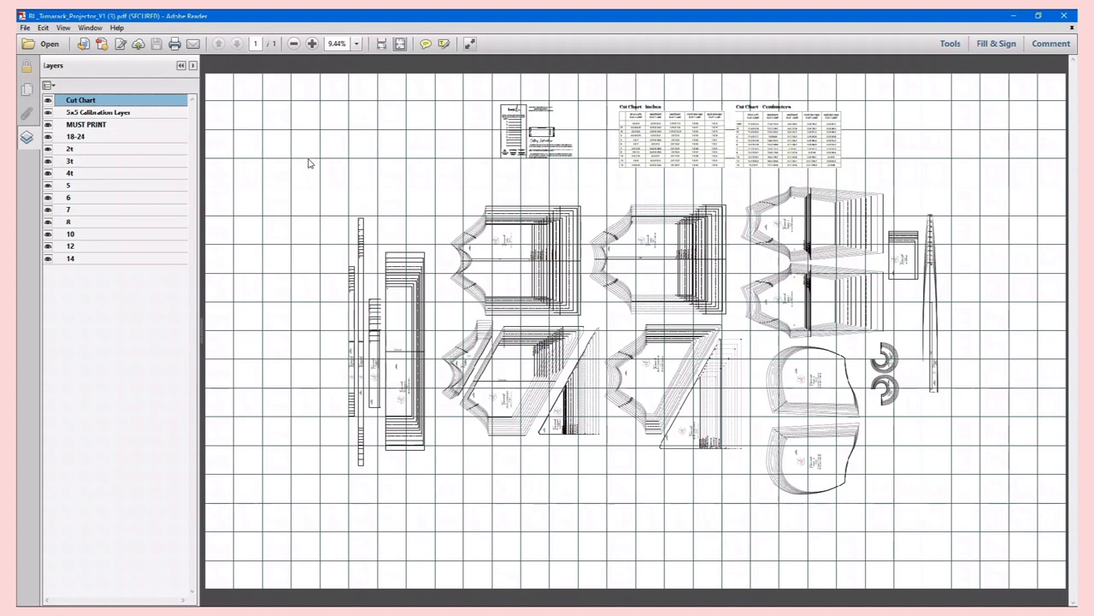
mouse_move(312, 195)
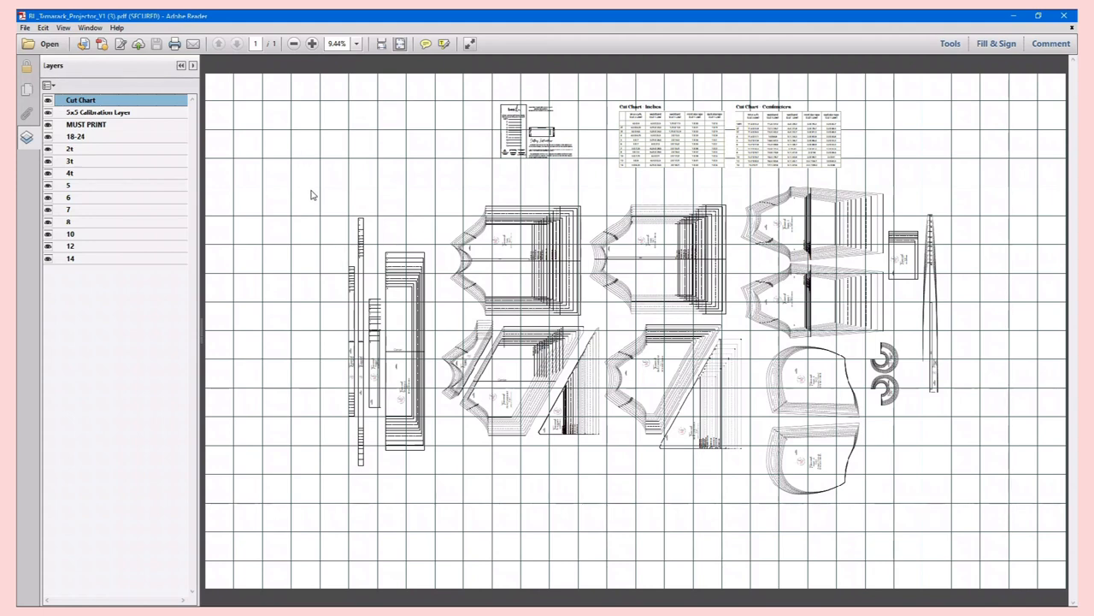
mouse_move(300, 188)
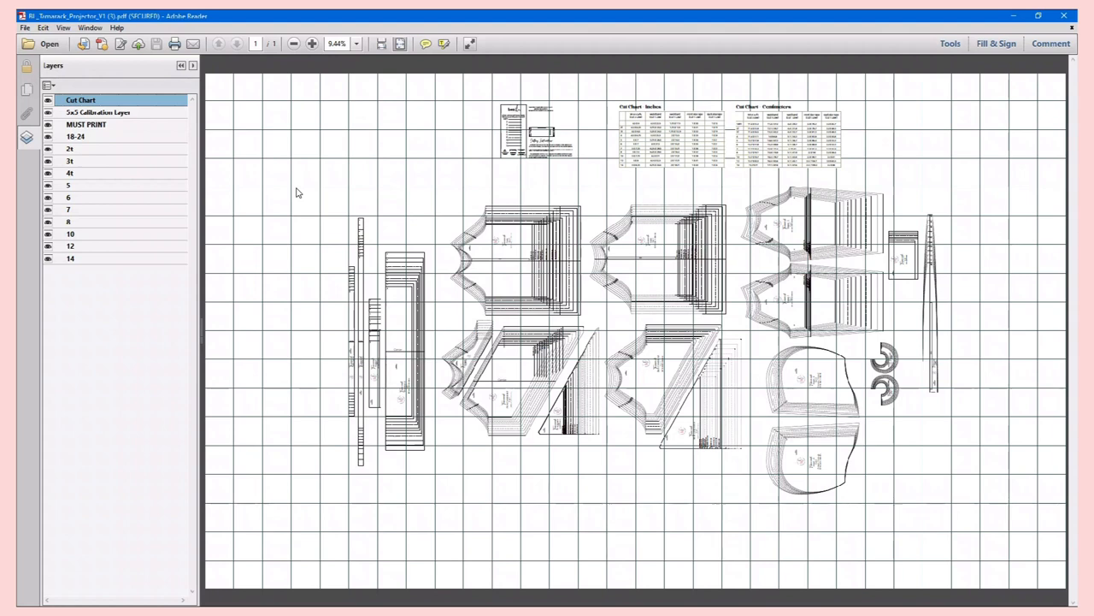
mouse_move(211, 141)
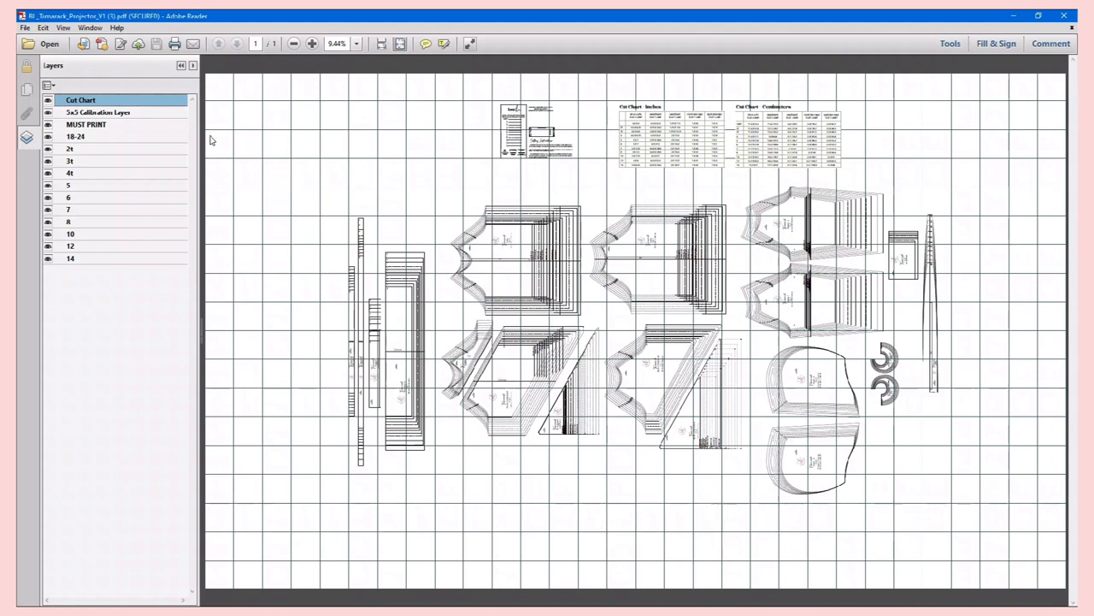
mouse_move(389, 240)
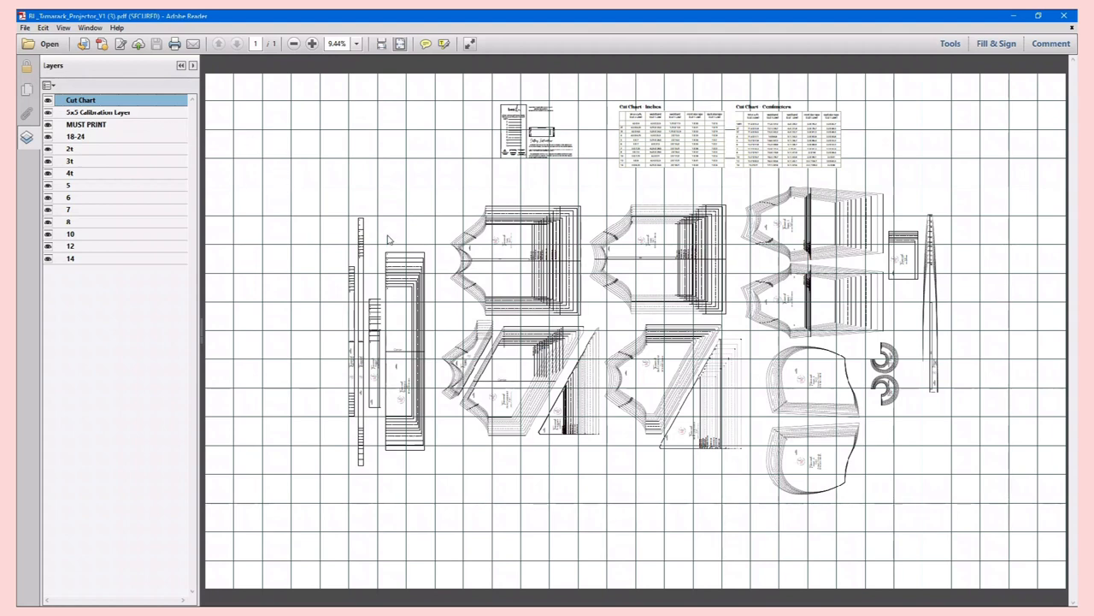
mouse_move(395, 120)
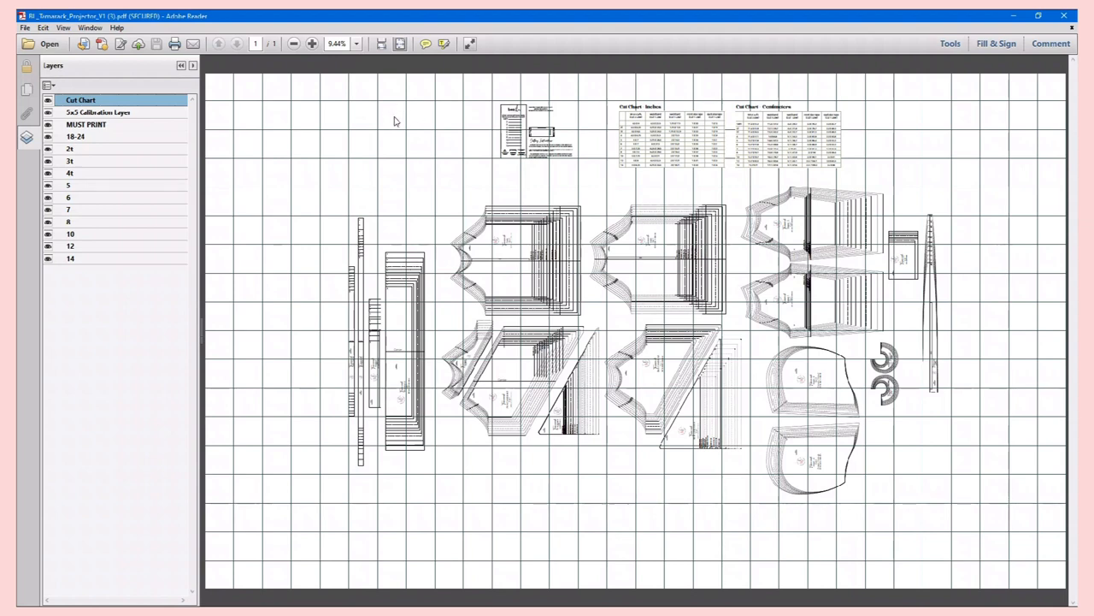
mouse_move(630, 365)
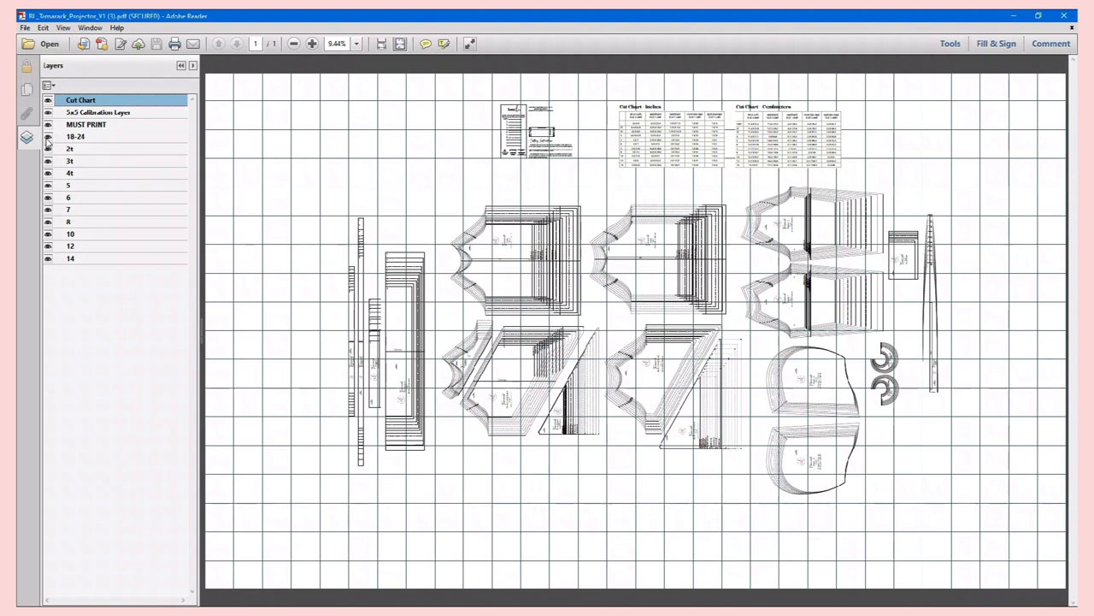
Hide the 18-24 size layer and the 5x5 Calibration Layer in the Layers panel
click(48, 141)
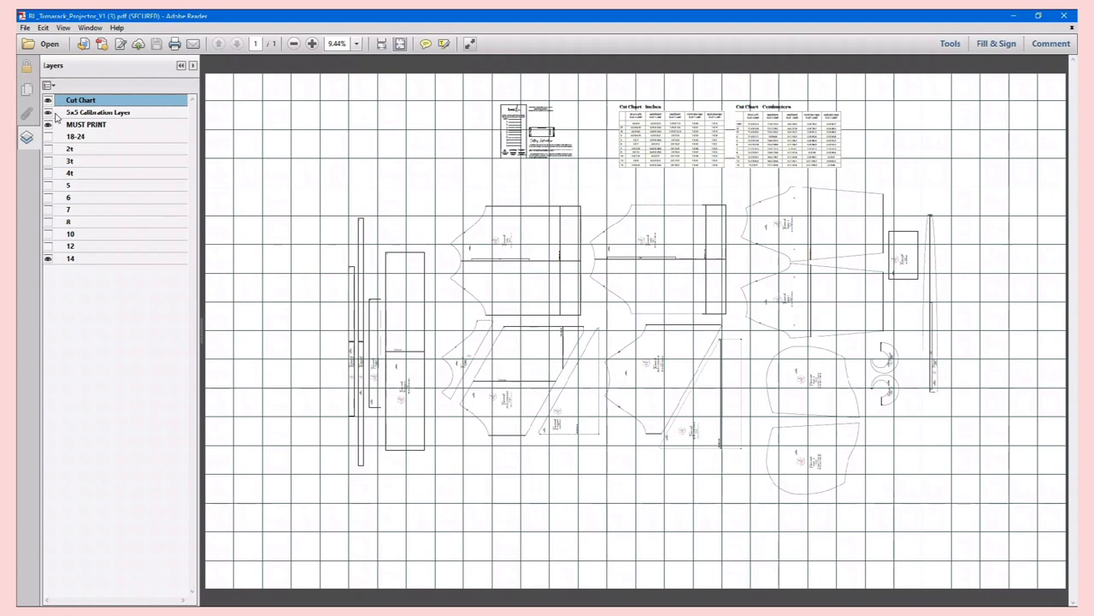
mouse_move(49, 115)
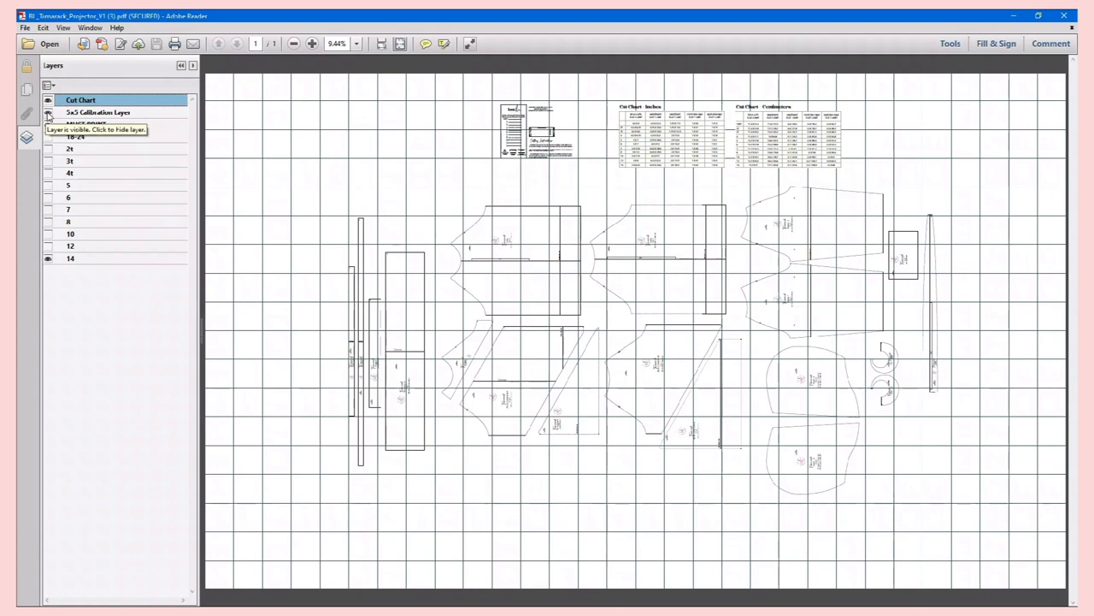
click(47, 117)
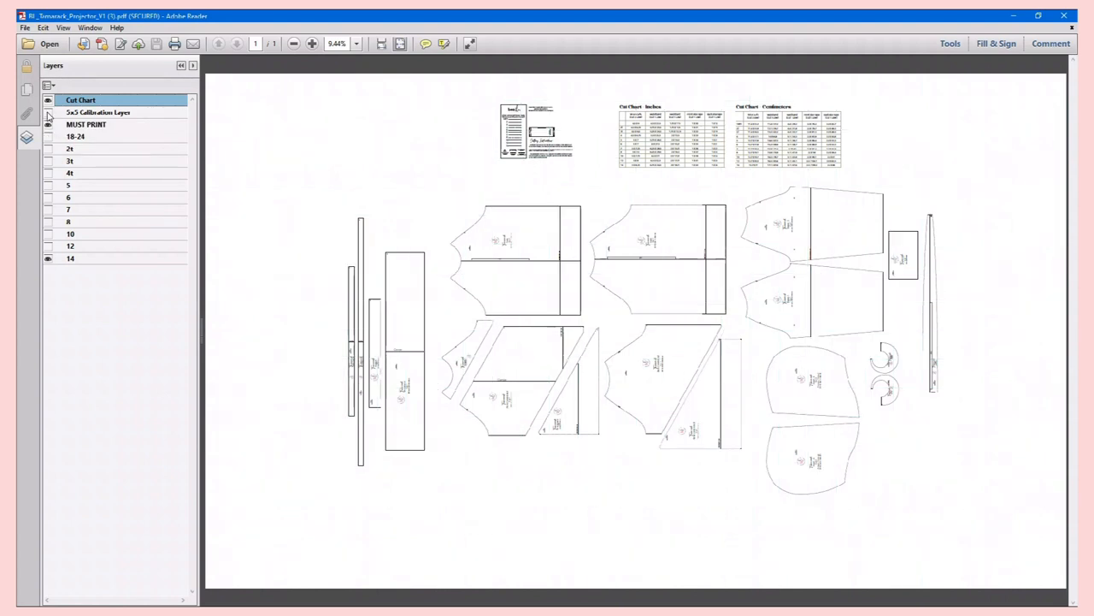